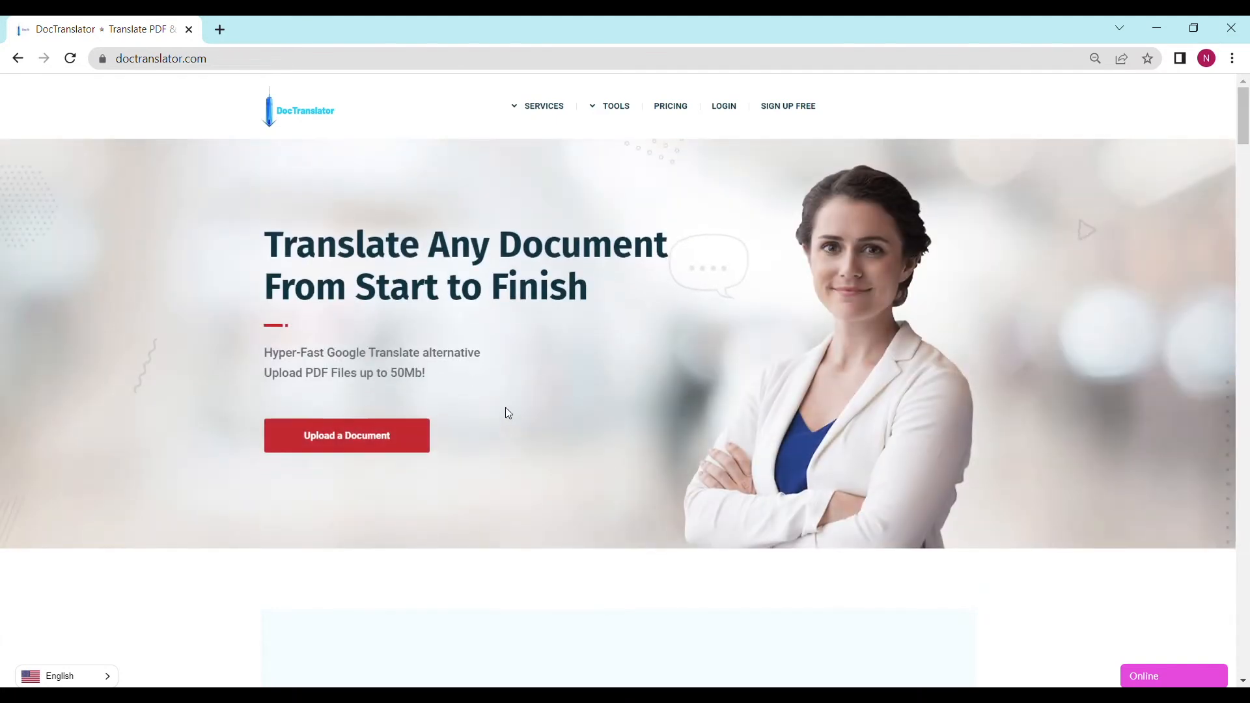
mouse_move(722, 106)
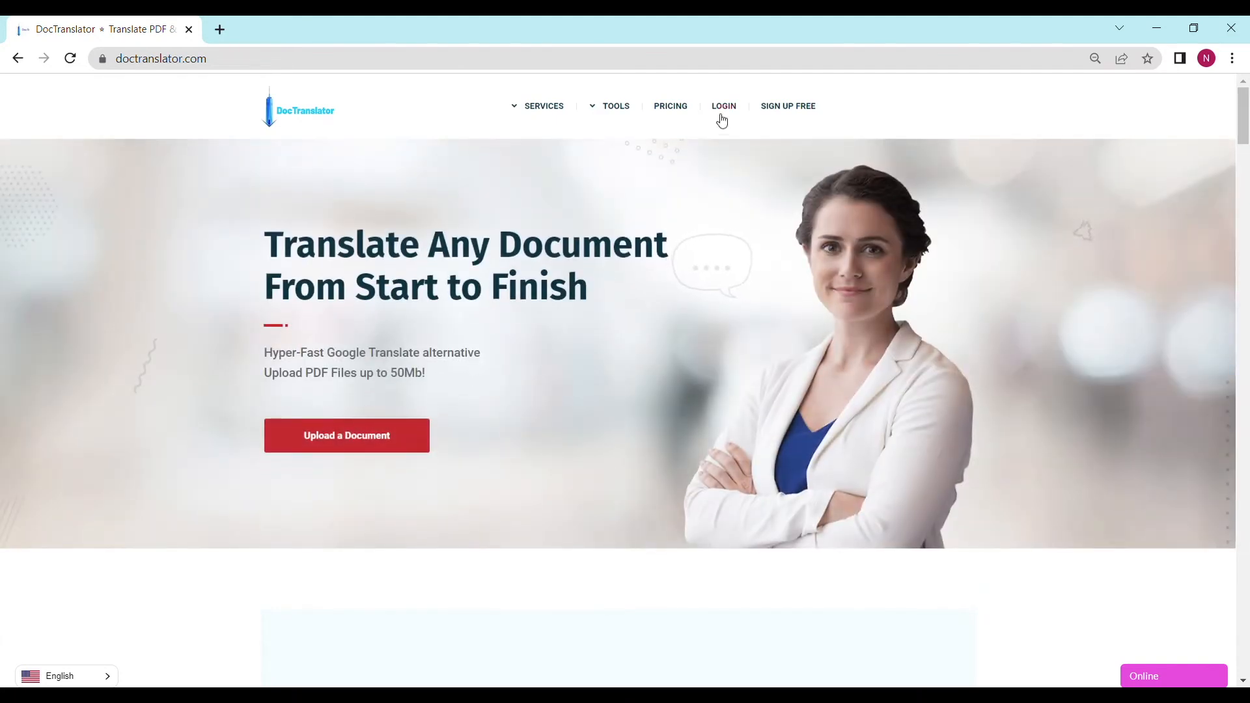
- Log in from the doctranslator.com home page to reach the account dashboard
left_click(723, 106)
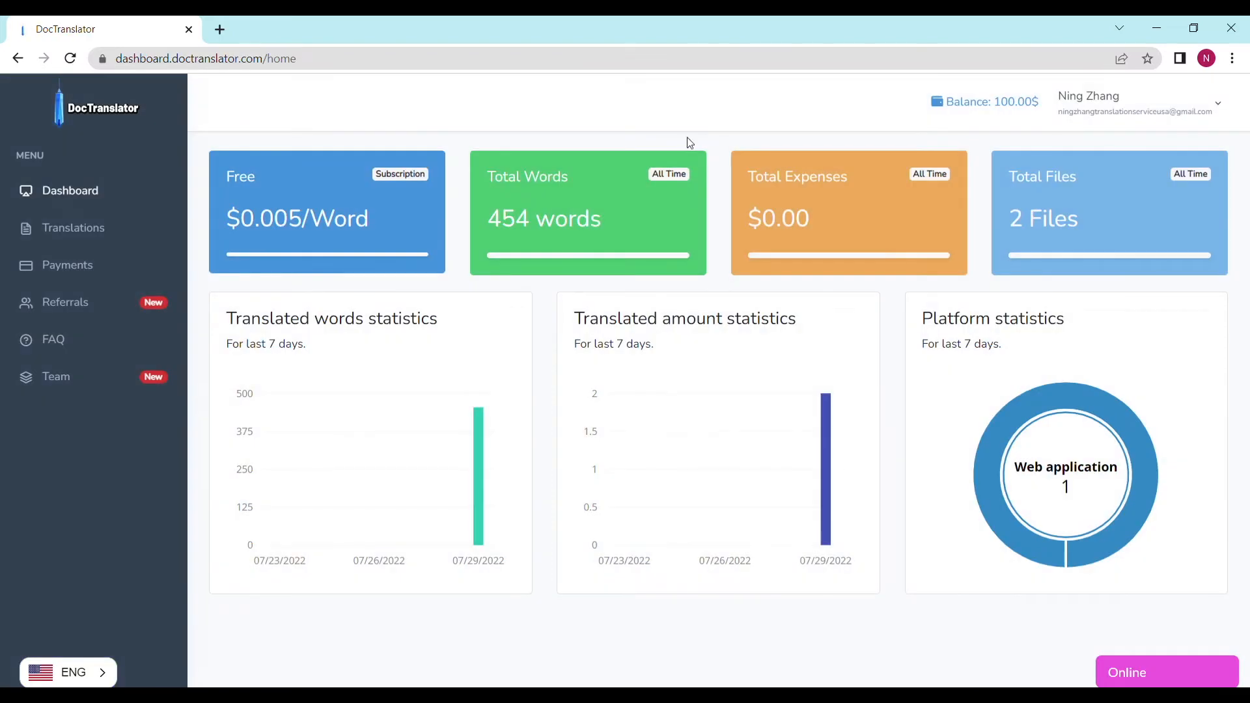
mouse_move(604, 143)
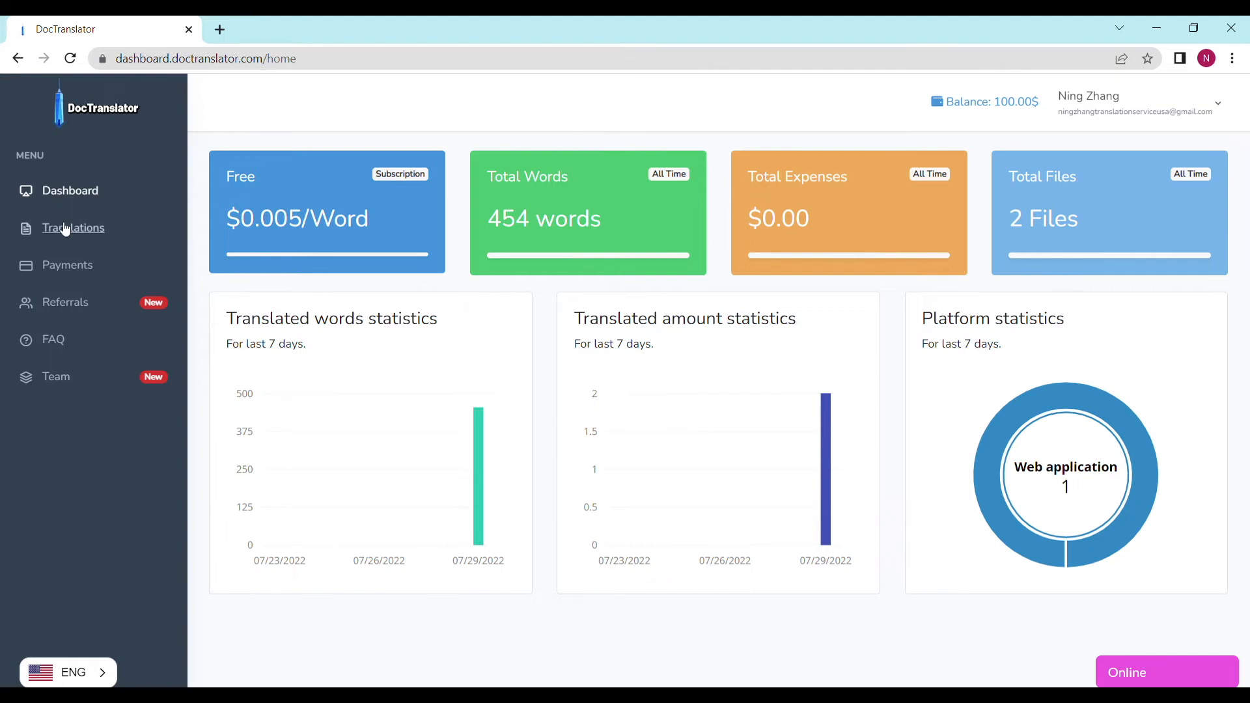
- Go from the dashboard to the Translations page with its upload form
left_click(72, 228)
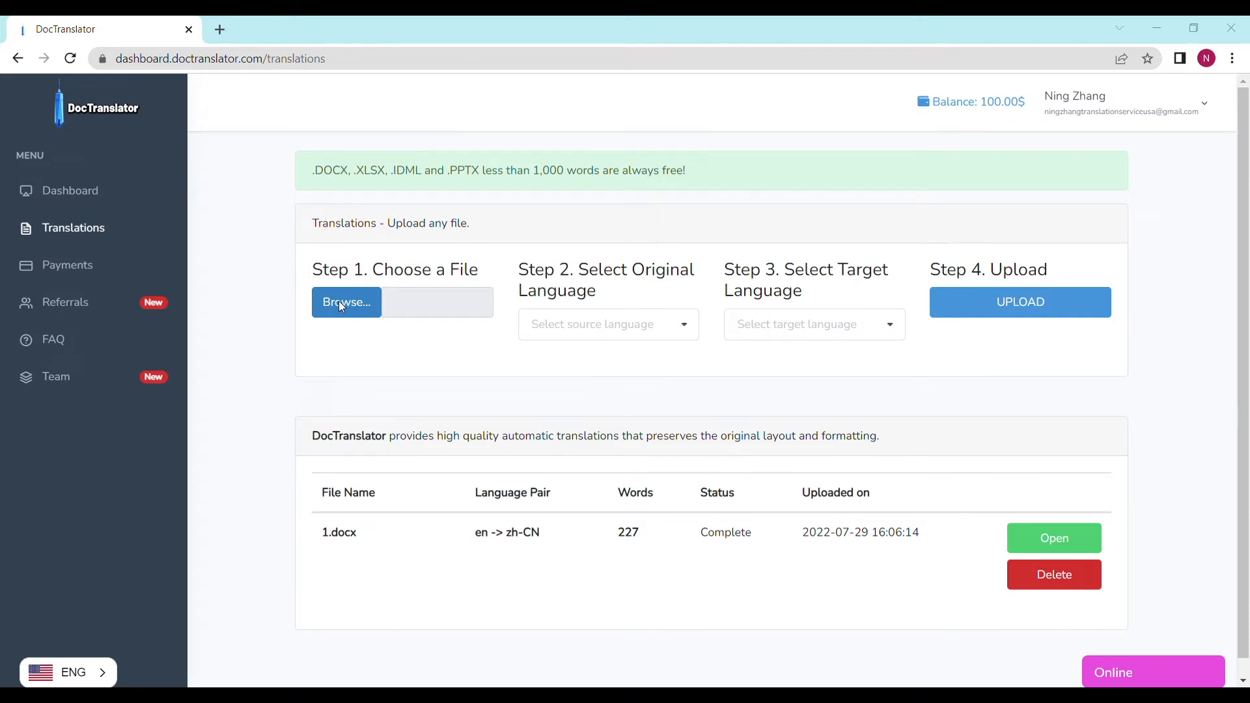
mouse_move(470, 391)
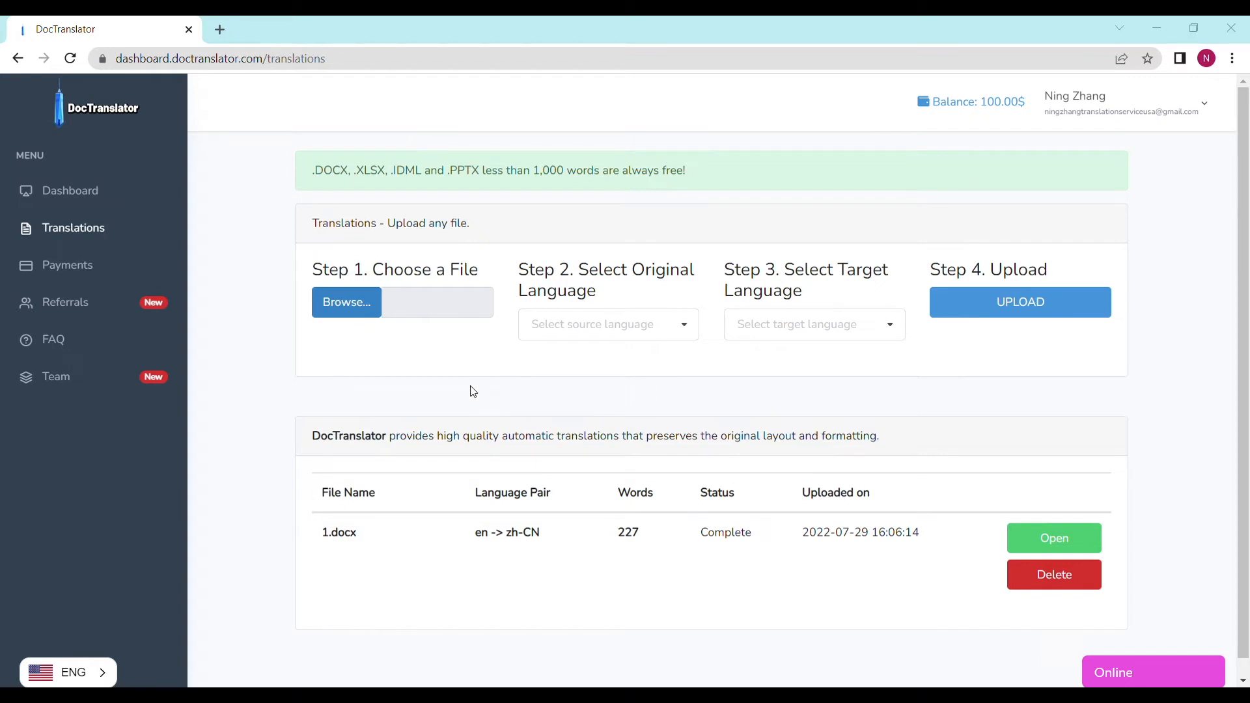
- Choose 1.docx, with English as source and Chinese (Simplified) as target language
left_click(345, 302)
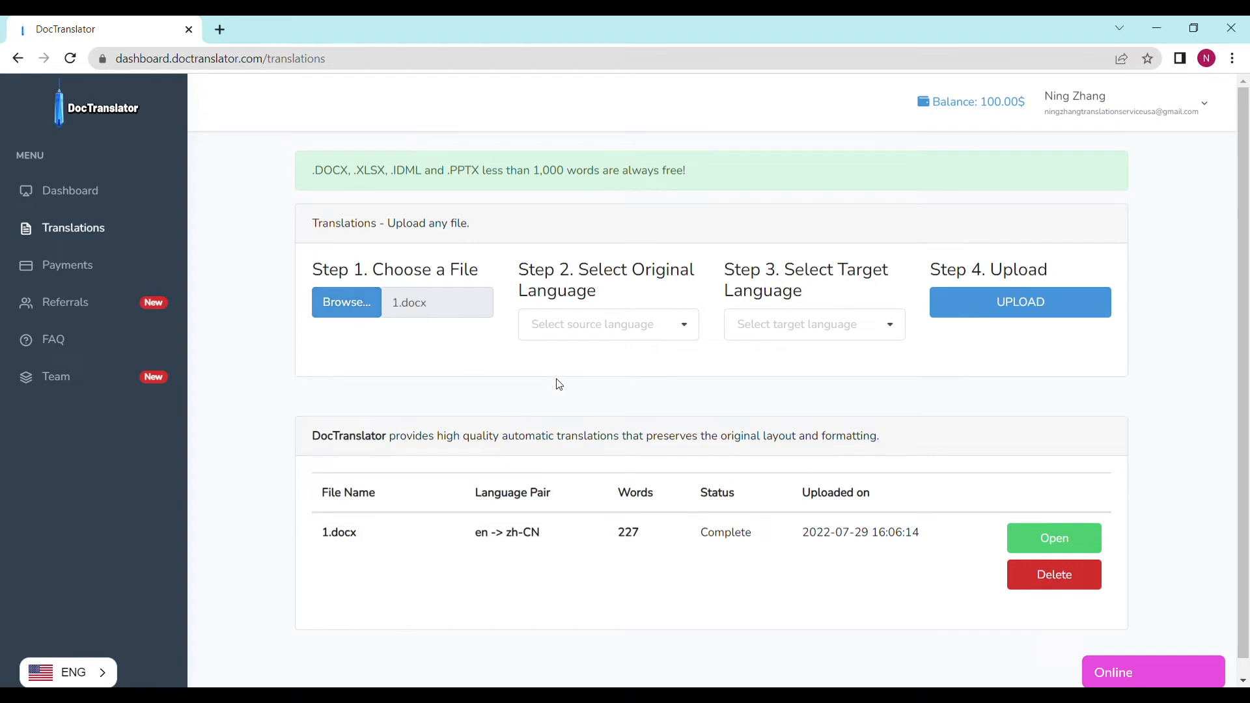
left_click(608, 323)
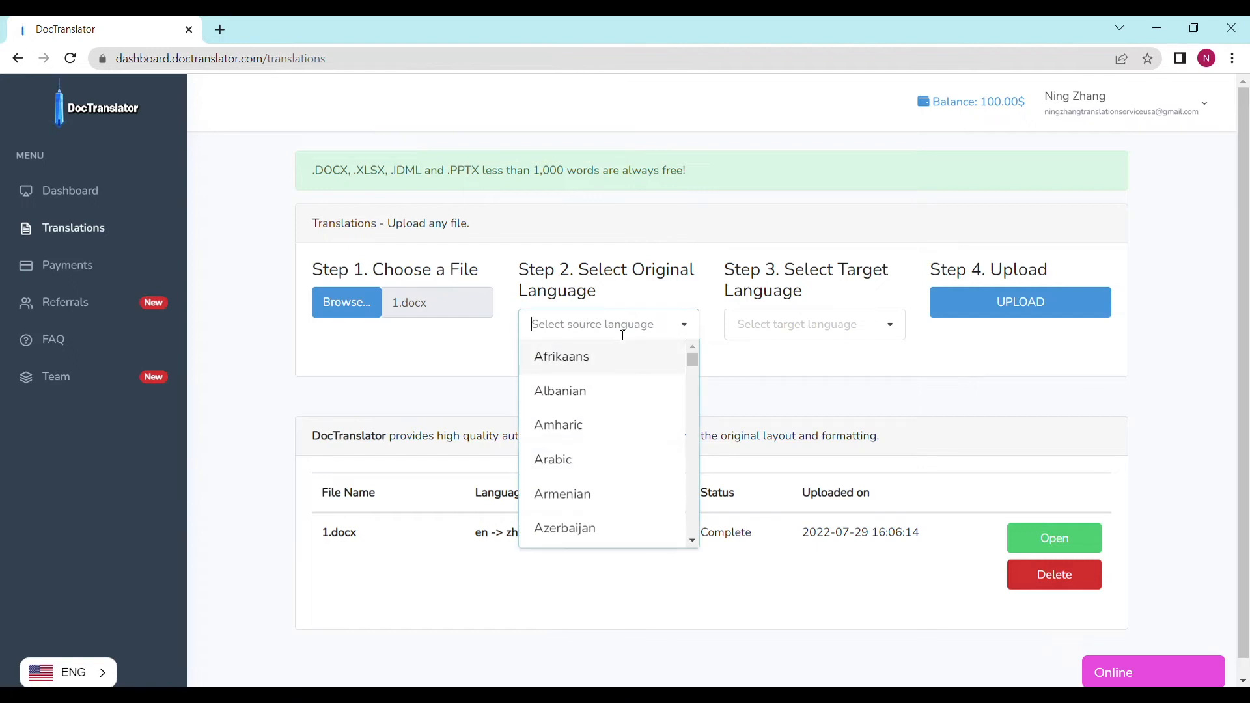
type("English")
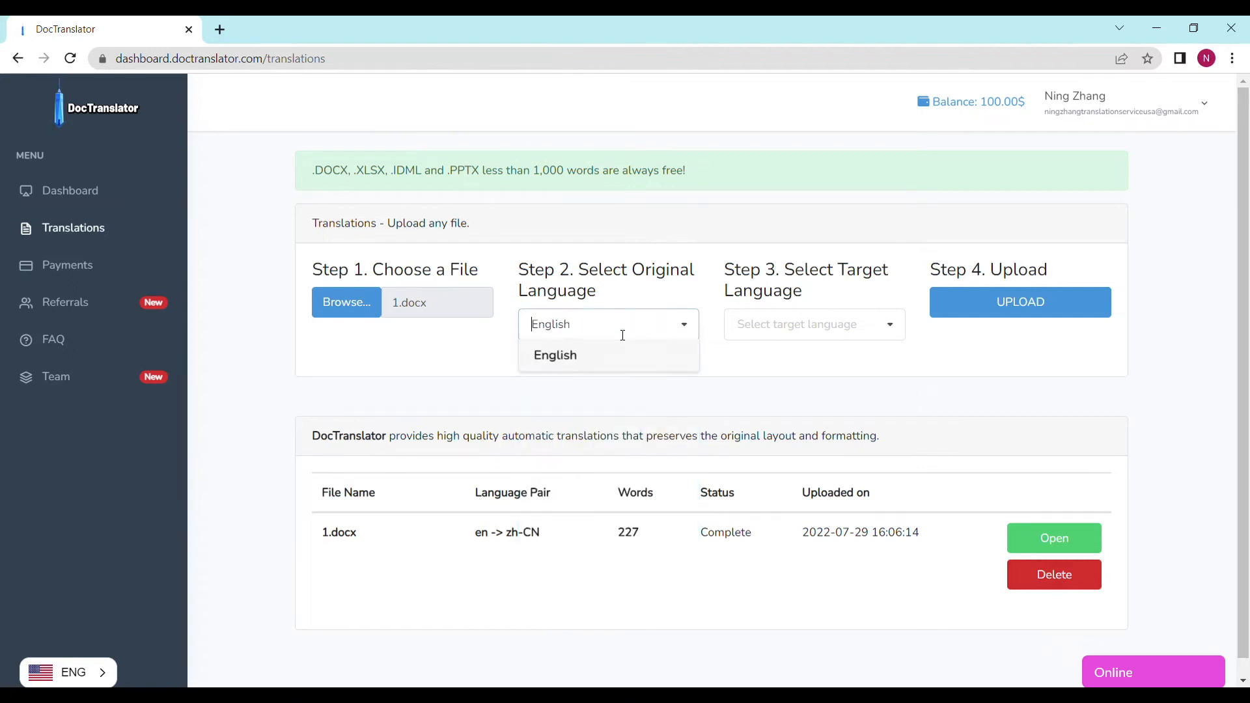
left_click(555, 355)
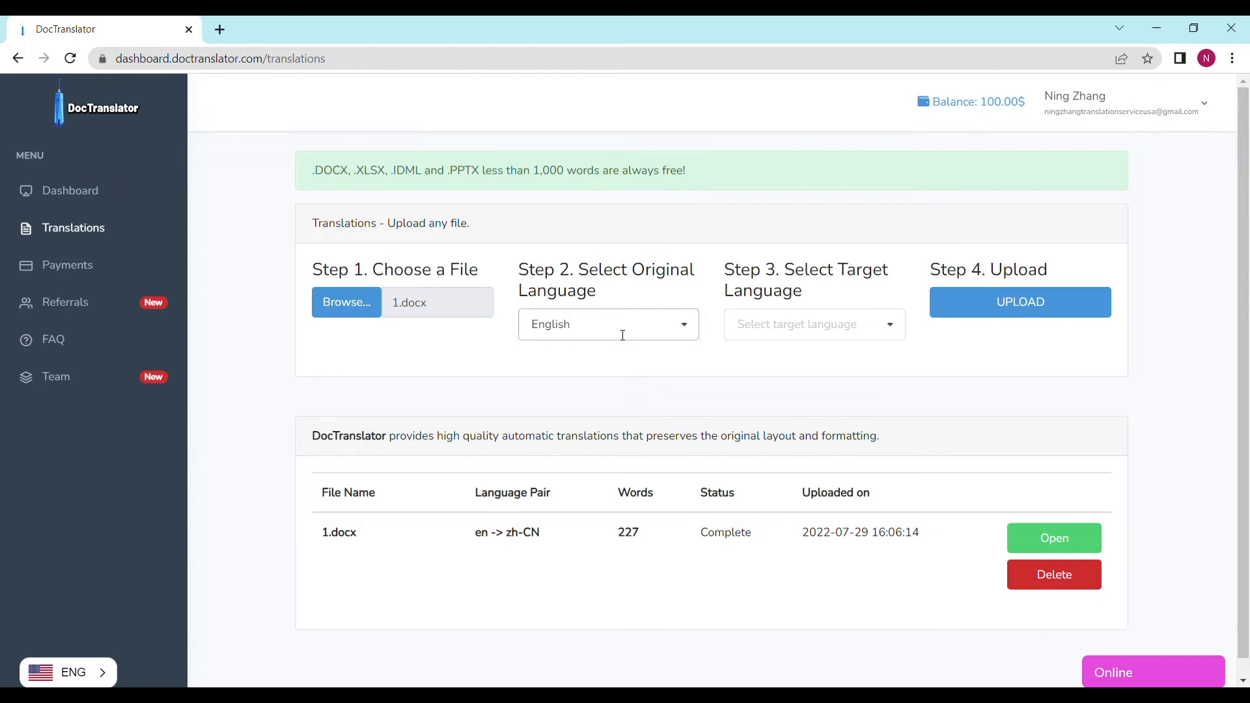
type("chi")
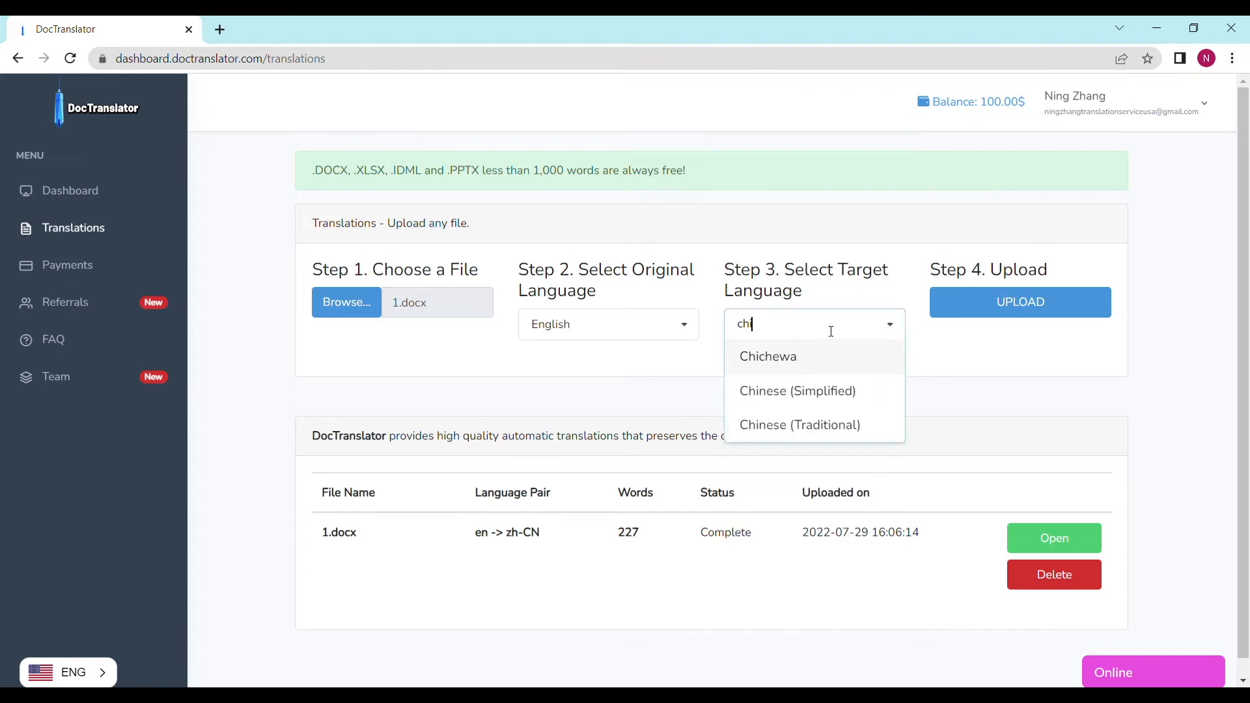
left_click(796, 390)
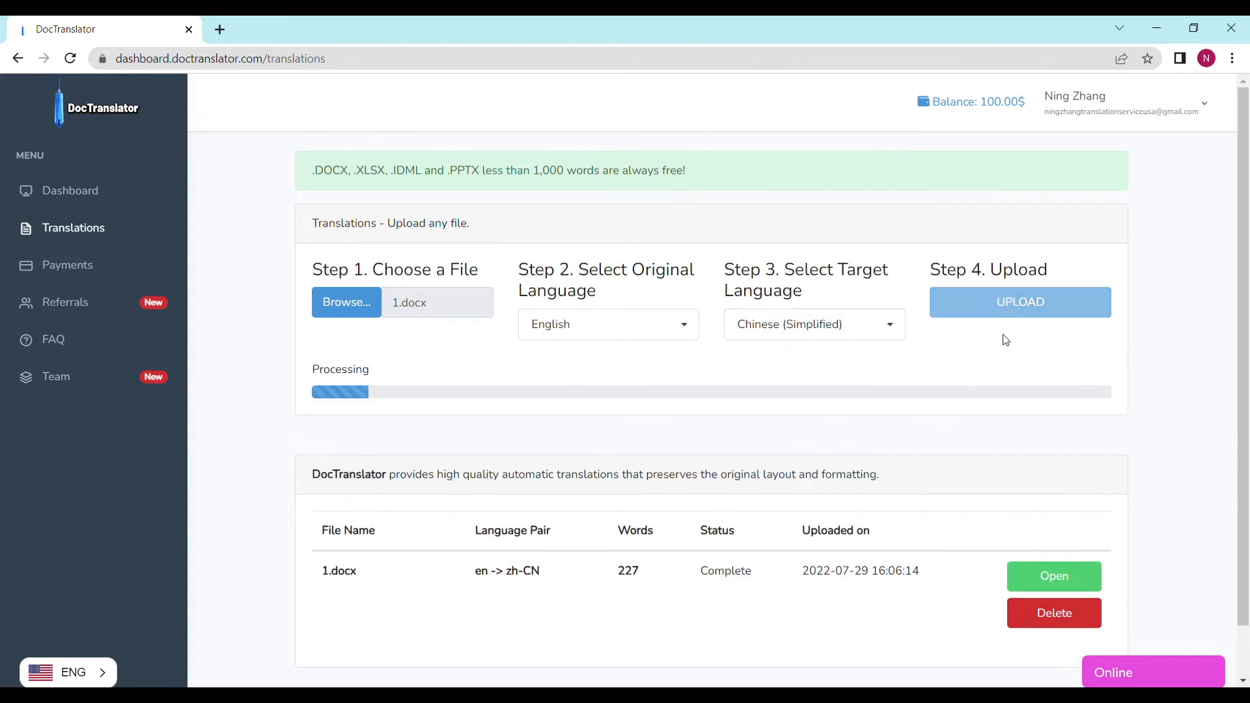
- Upload 1.docx and request its free machine translation for $0.00
left_click(1020, 302)
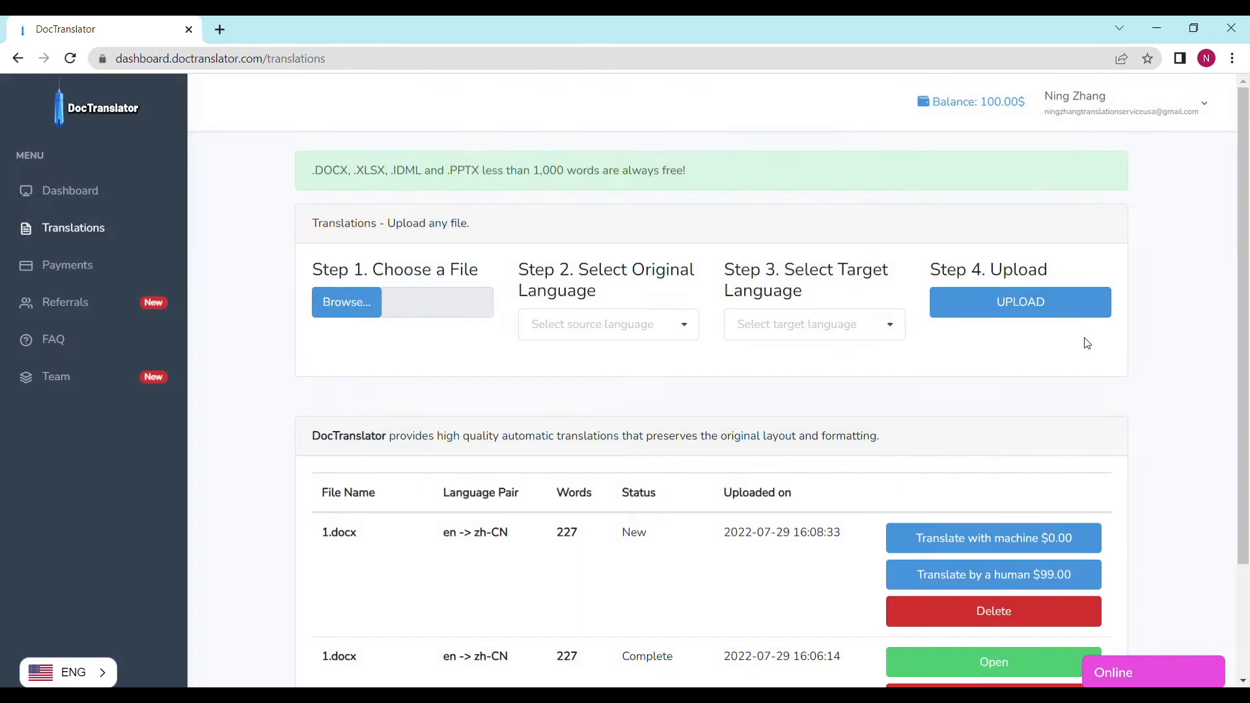
scroll("down", 3)
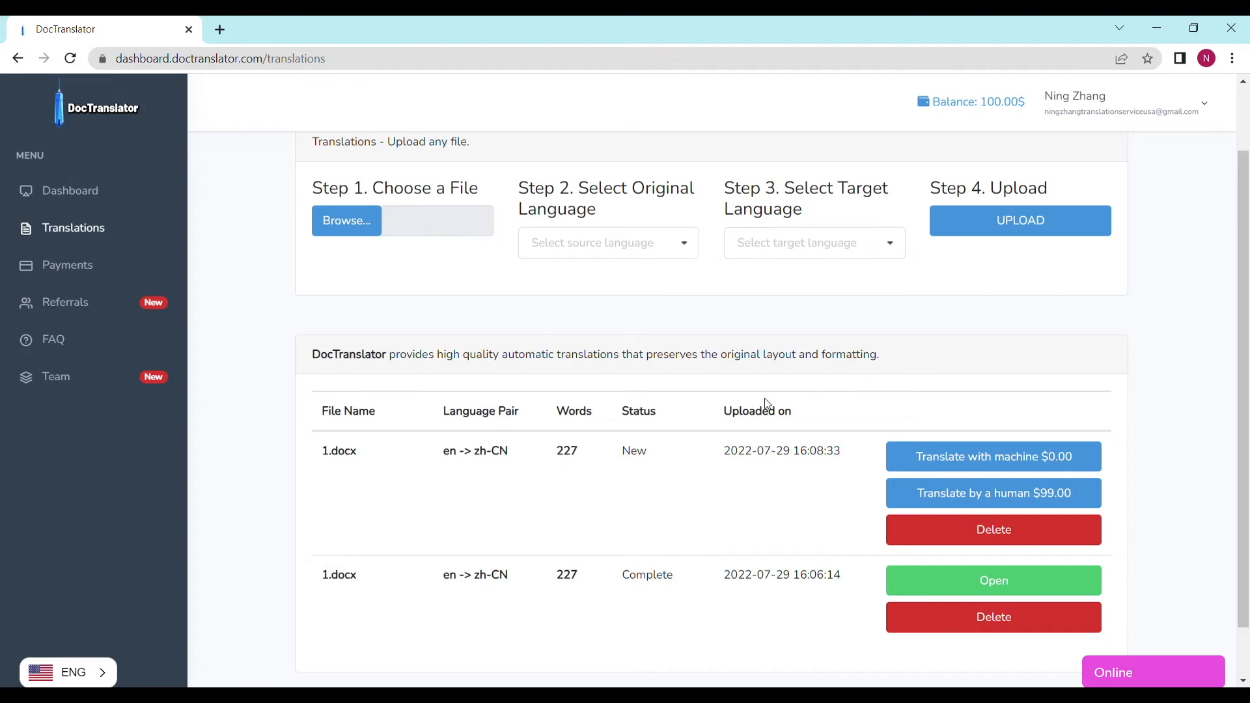
left_click(992, 456)
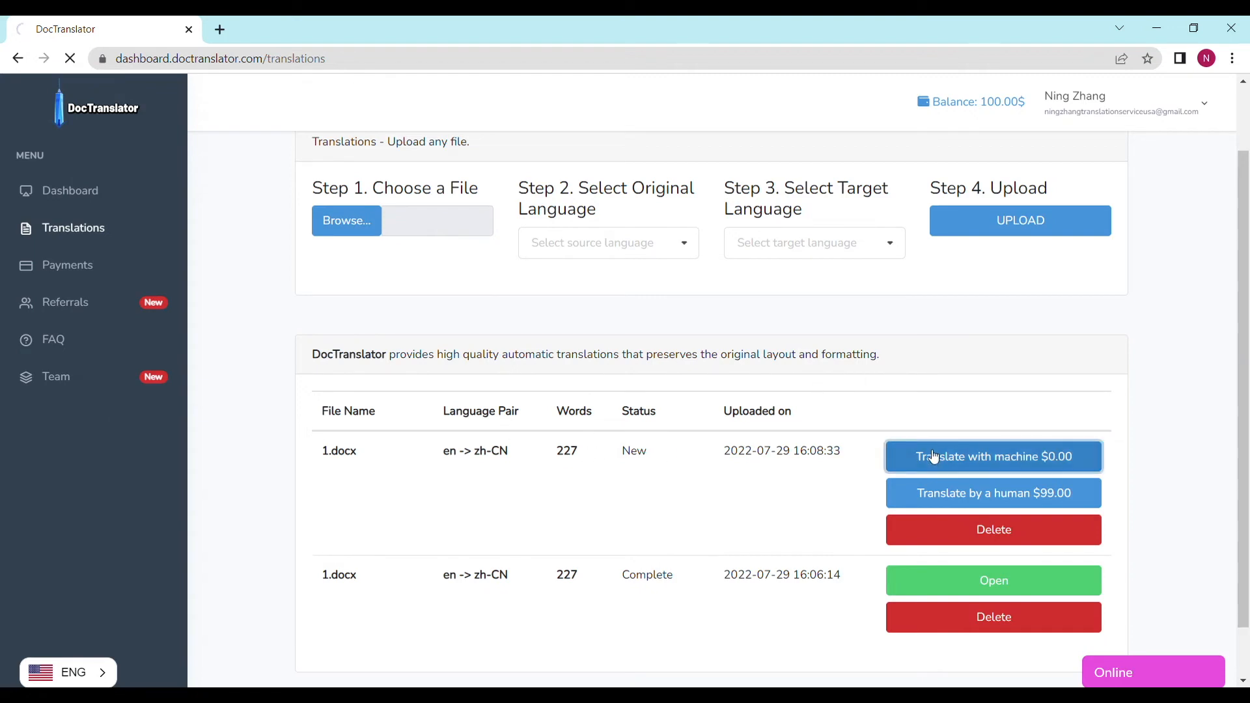
- Download the completed Chinese translation as 1_en_zh-CN (2).docx
left_click(993, 456)
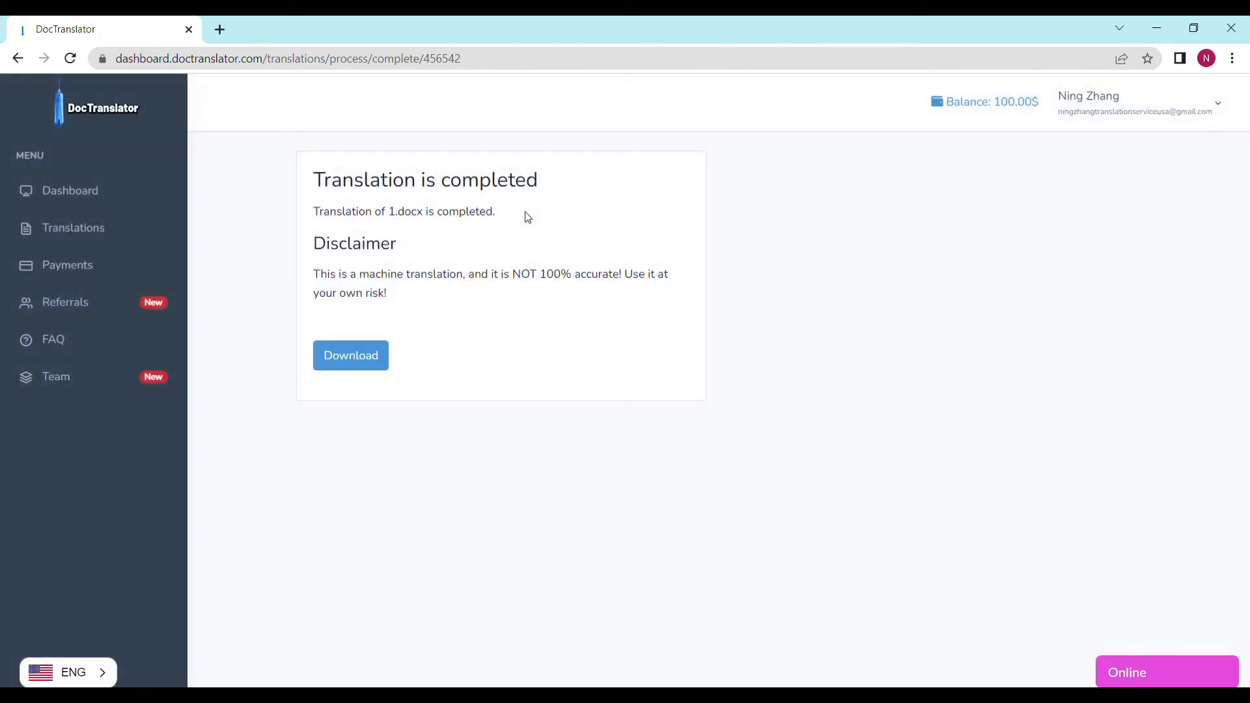
left_click(351, 355)
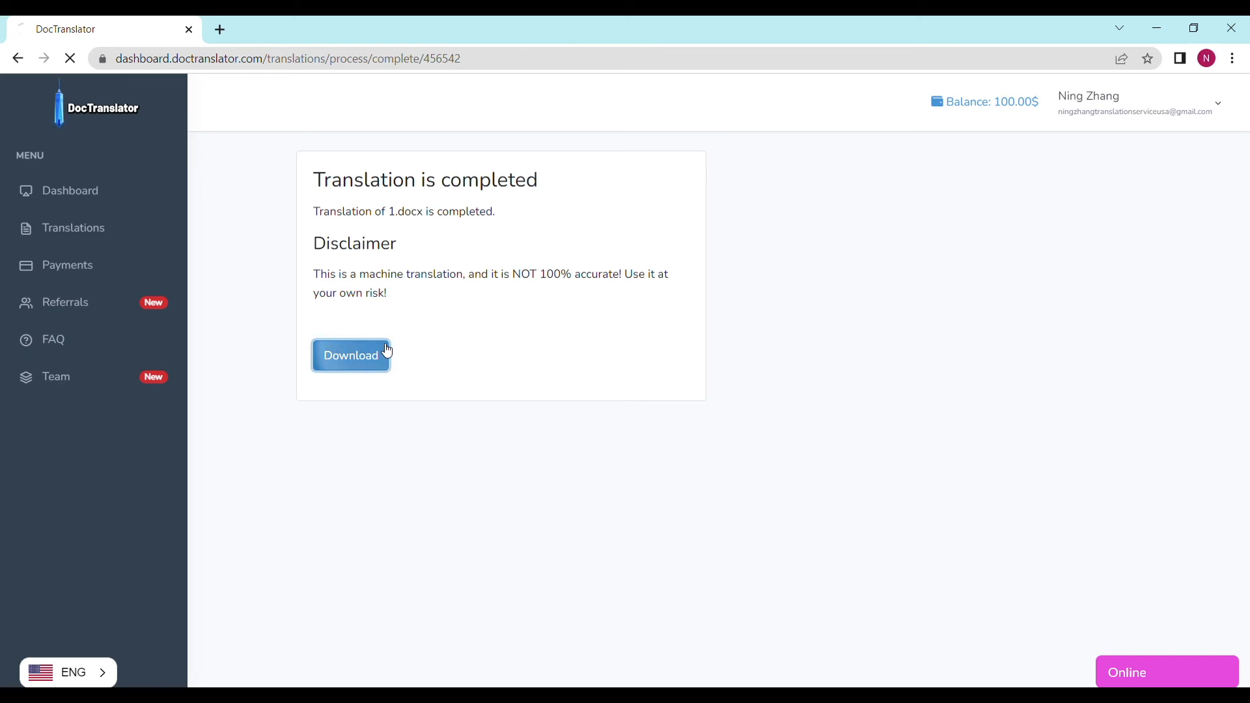
left_click(351, 354)
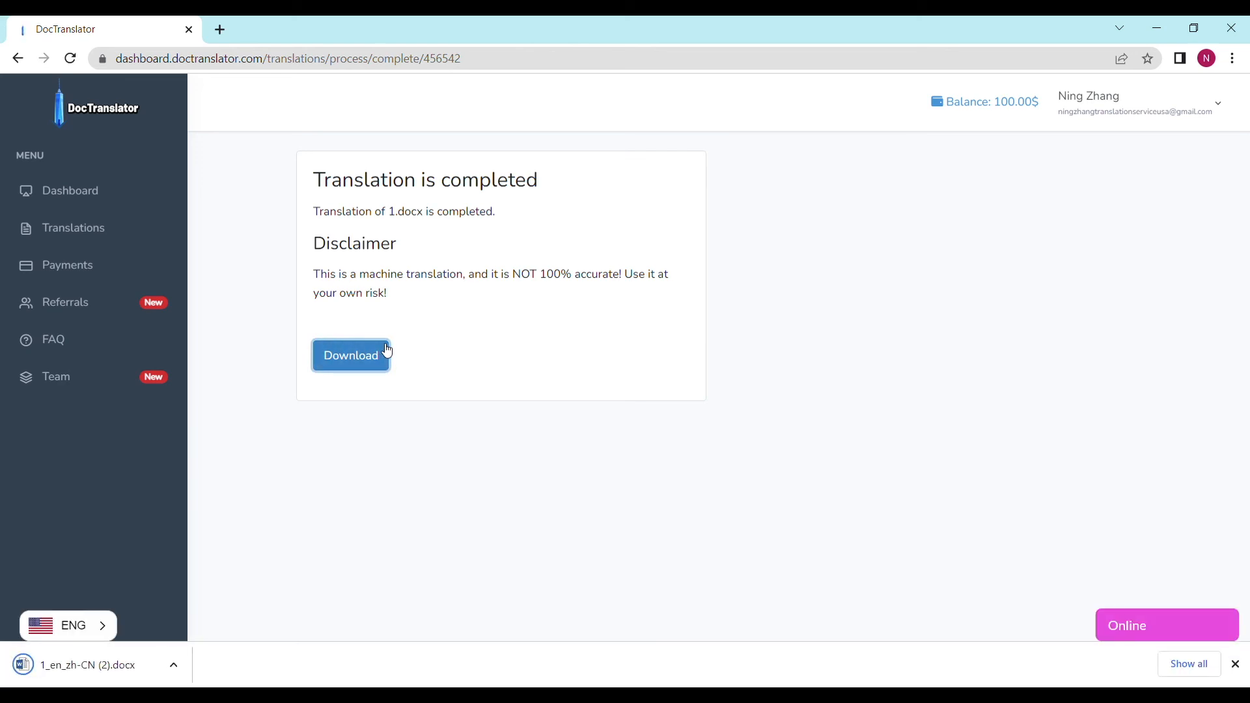